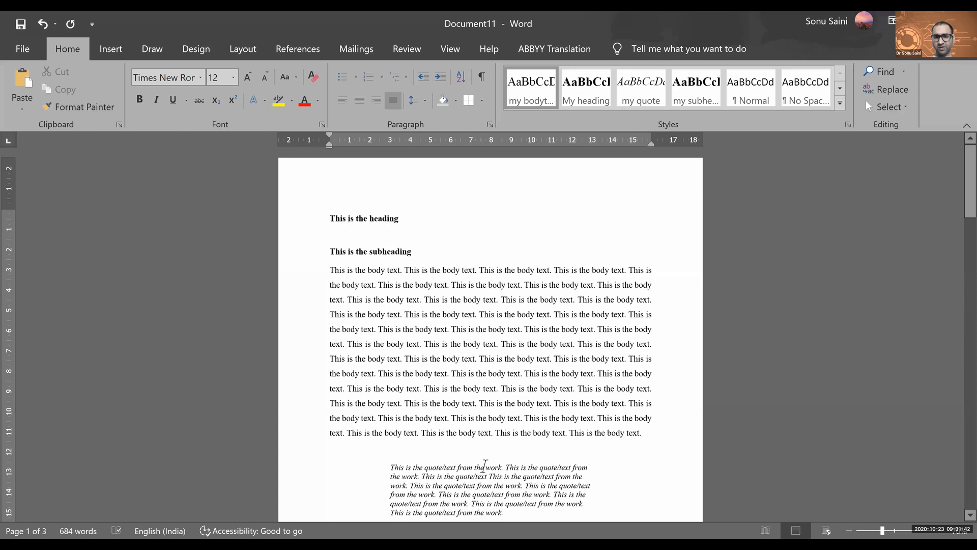
mouse_move(402, 361)
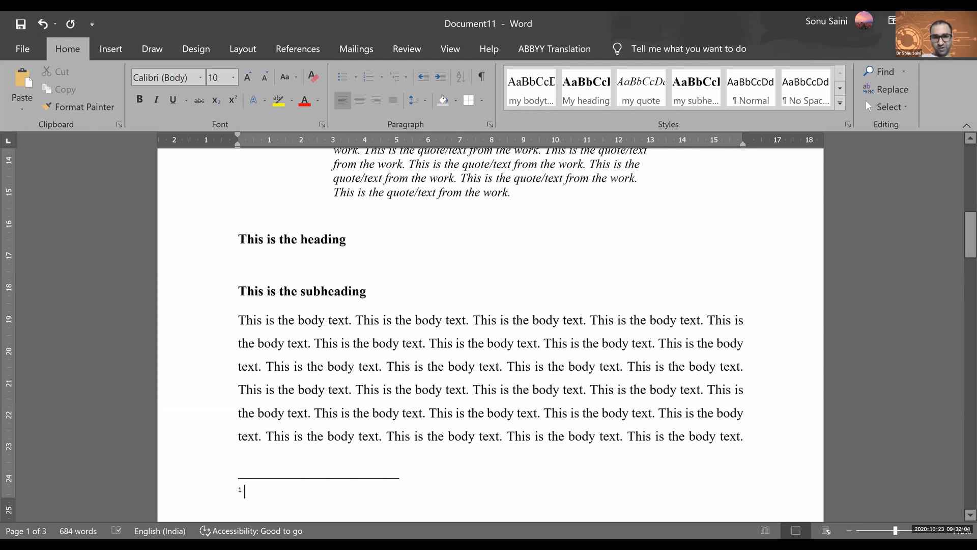
mouse_move(328, 520)
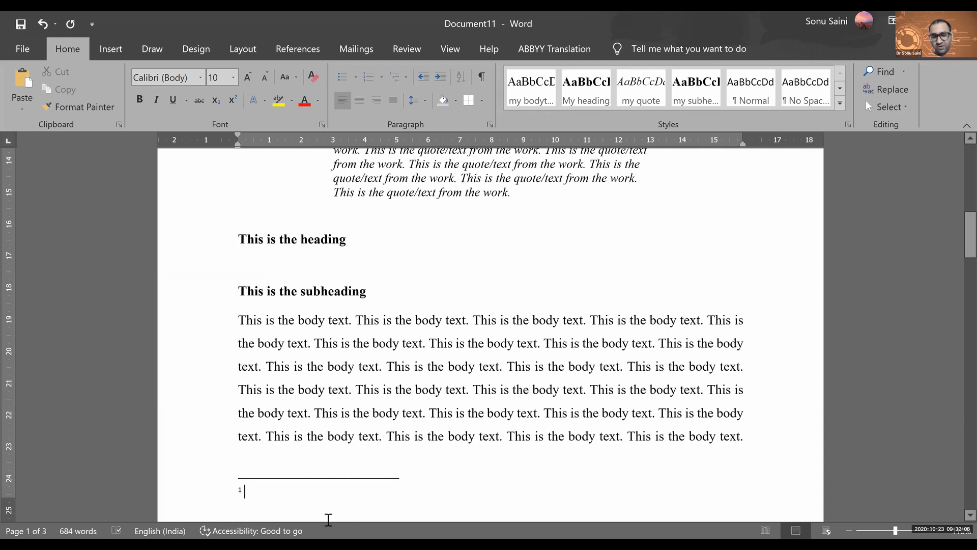
Write the first footnote's citation text "Name of author, work, ......."
text(Nma)
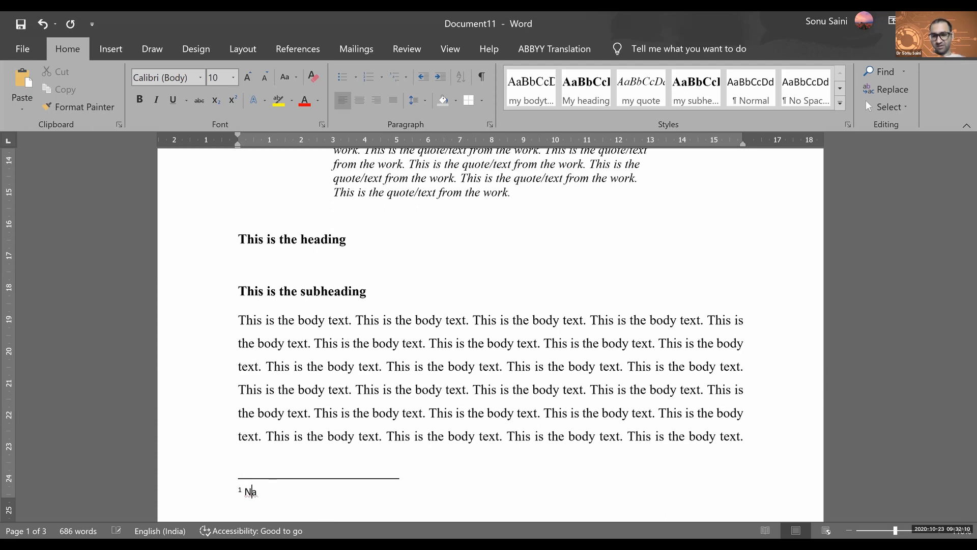
text(ame of author,)
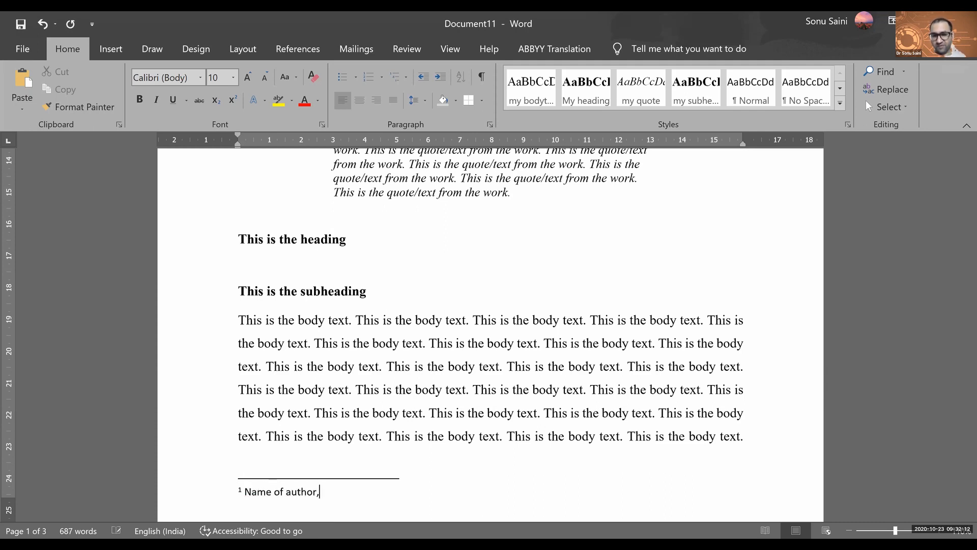
text(work,)
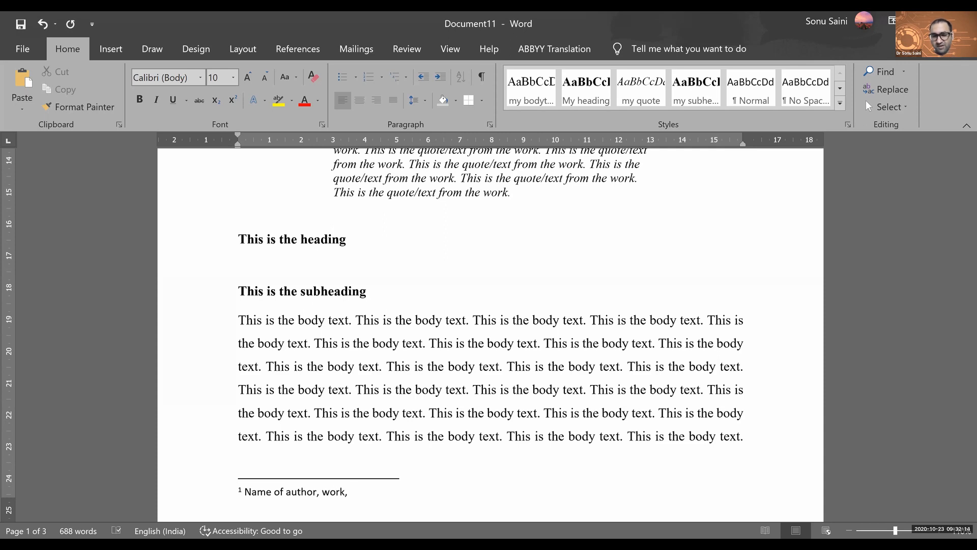
text(.......)
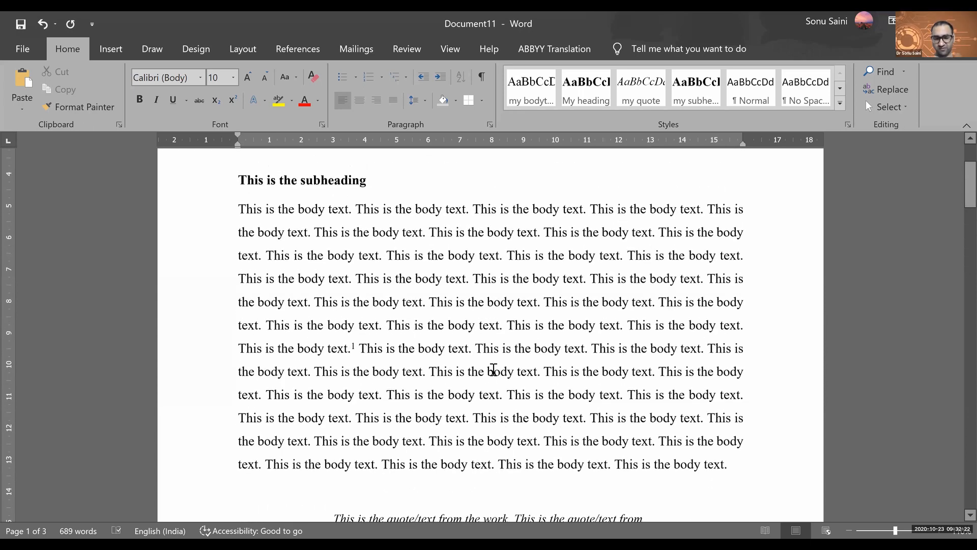
Place the cursor in the empty second footnote and move down toward the indented quote
scroll(down, 3)
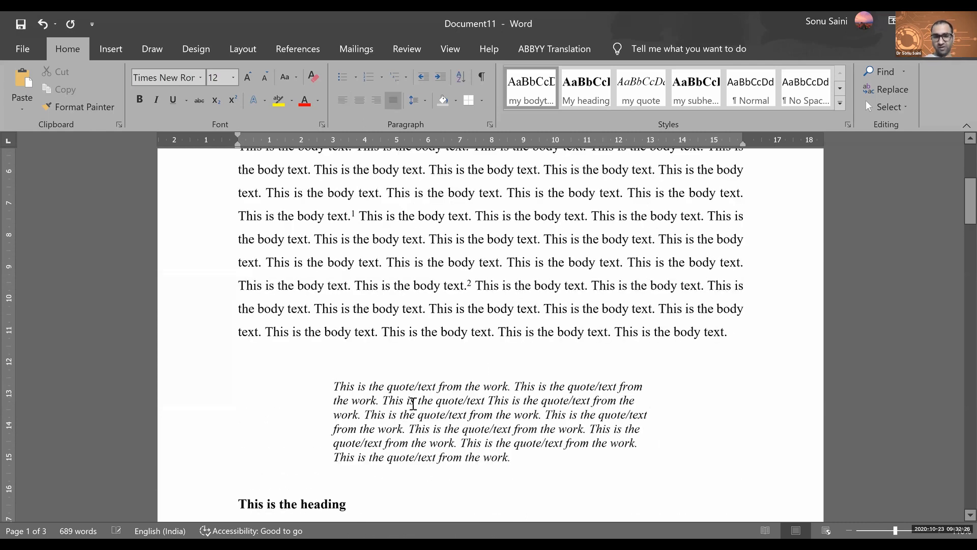
scroll(down, 3)
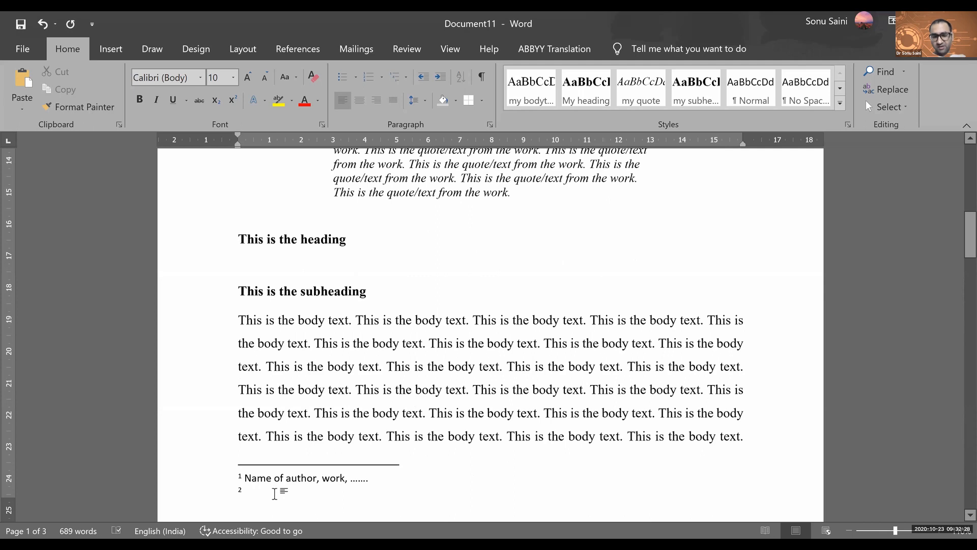
click(246, 491)
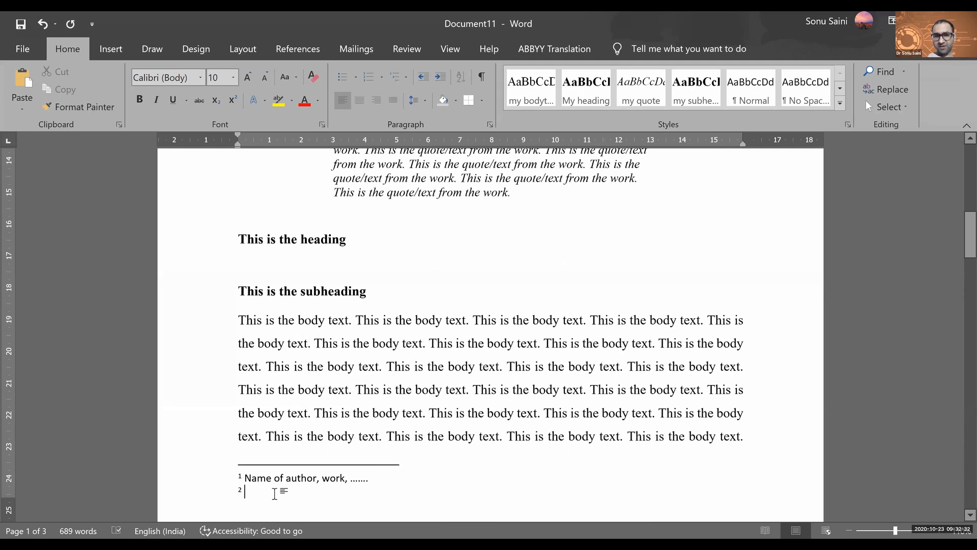
scroll(up, 3)
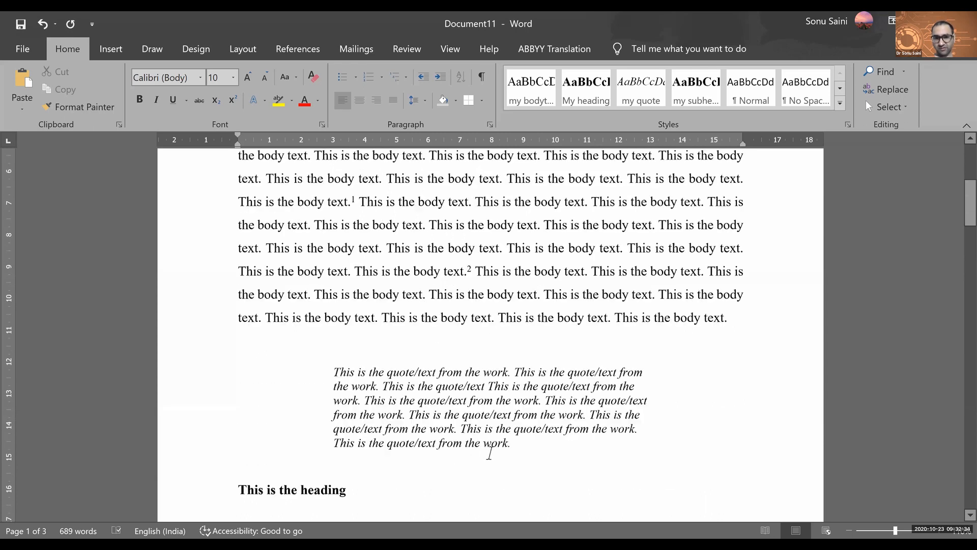
scroll(down, 3)
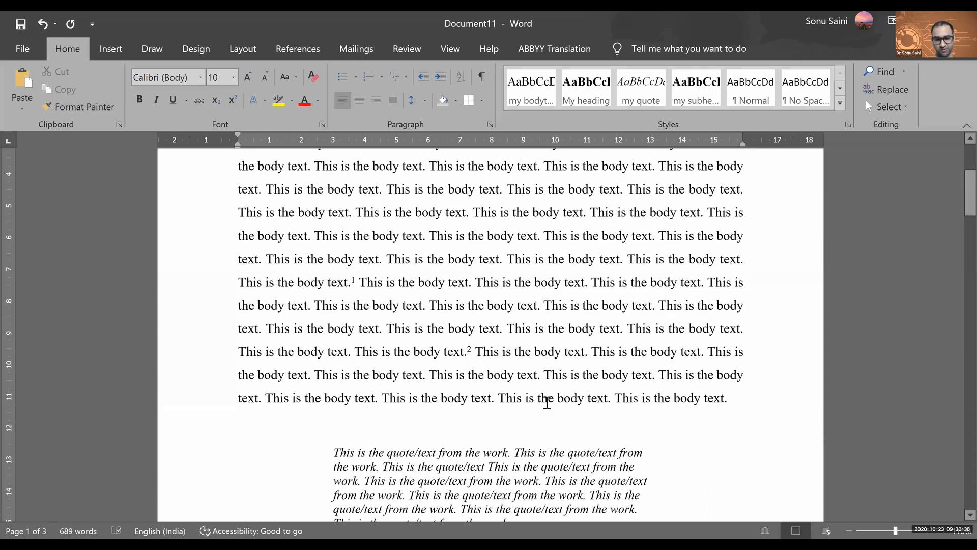
scroll(down, 3)
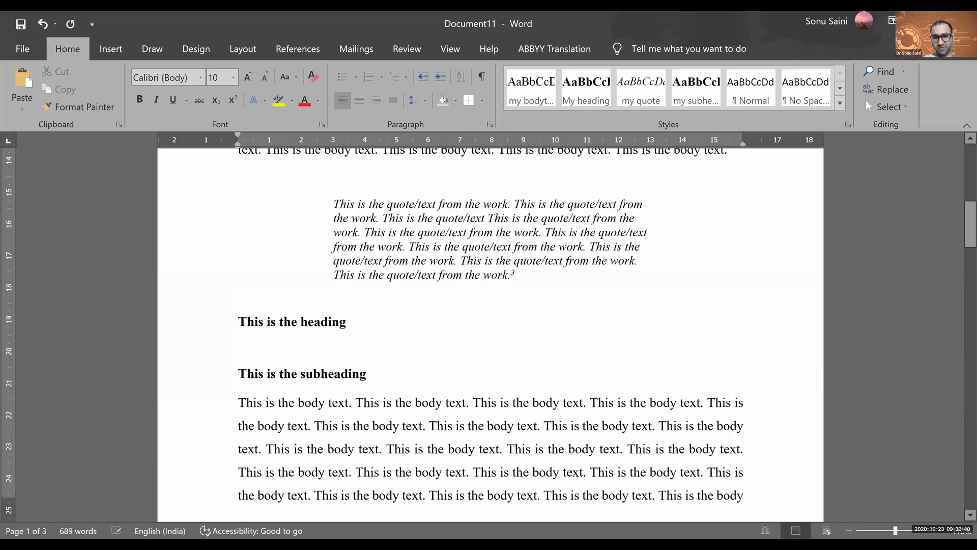
scroll(down, 3)
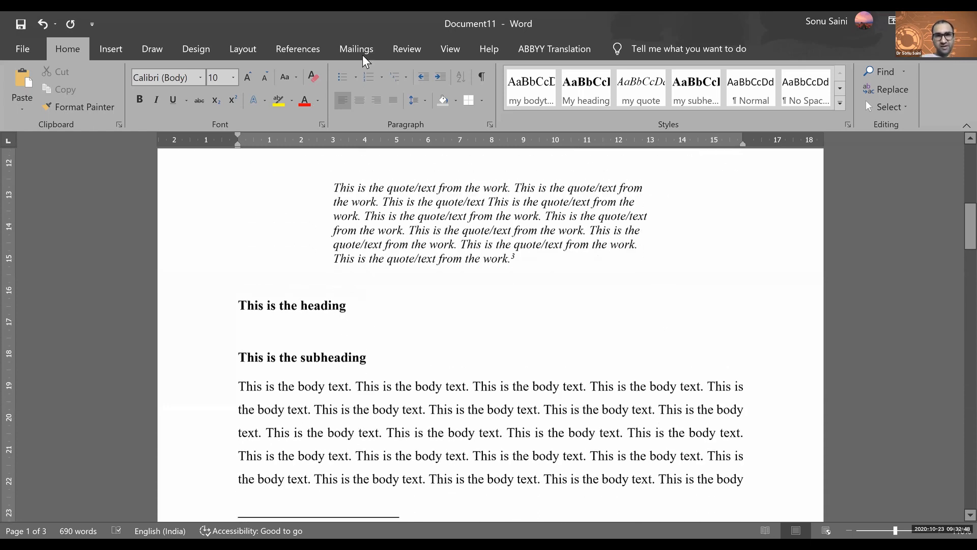
Insert a fourth footnote after the second sentence with filler note text "dfasdfsdfadfasds"
click(406, 49)
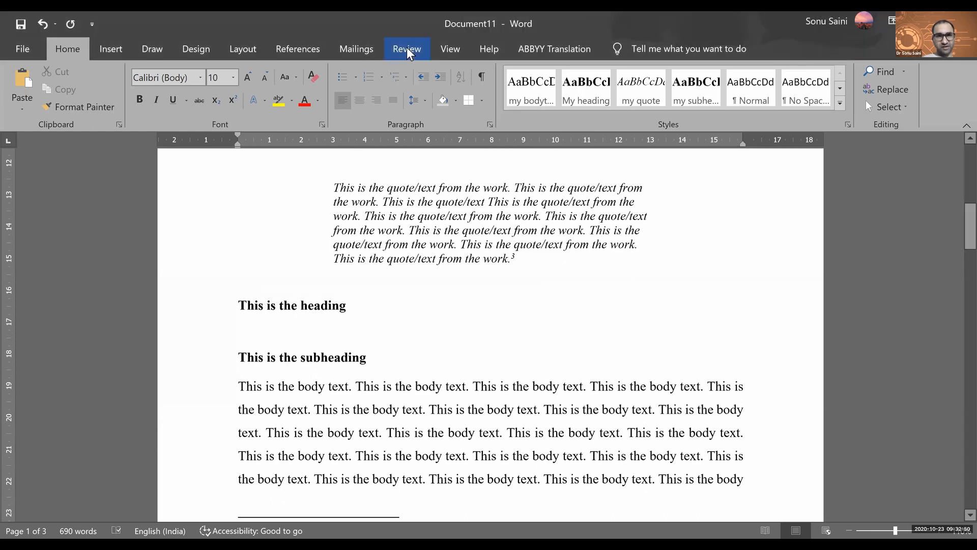
click(406, 49)
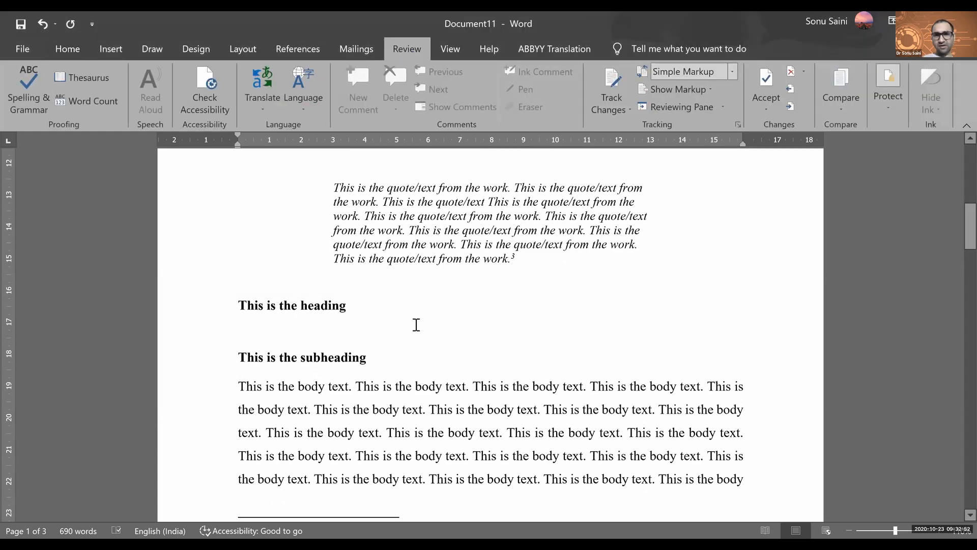
mouse_move(152, 49)
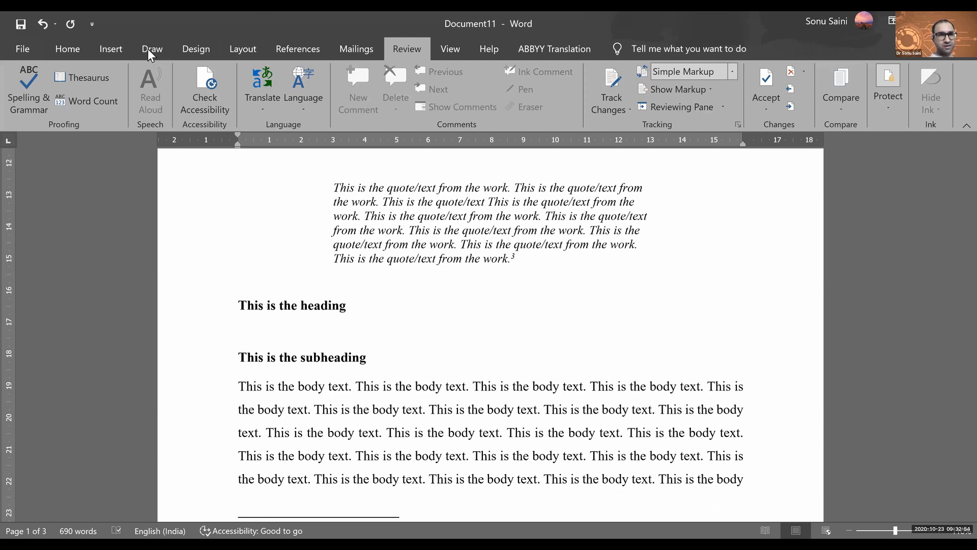
click(110, 49)
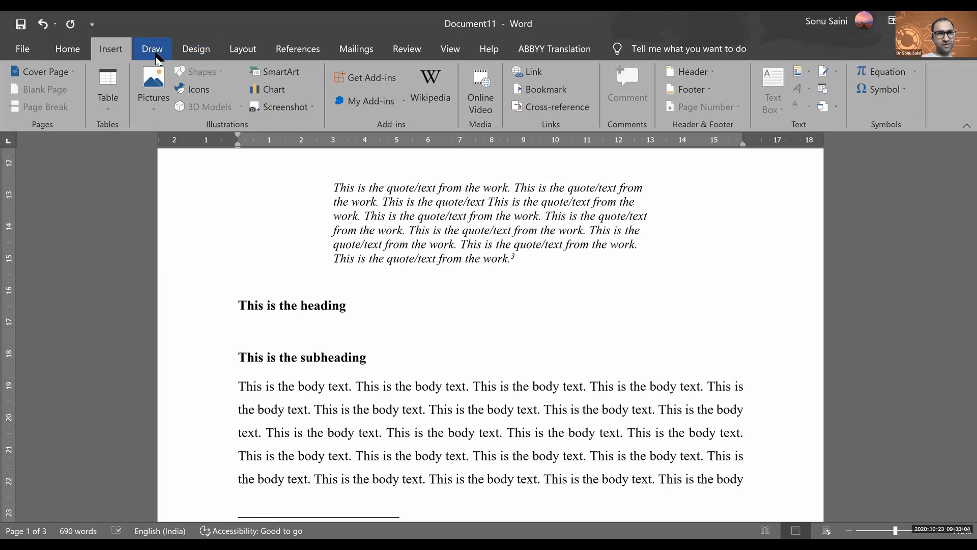
click(299, 49)
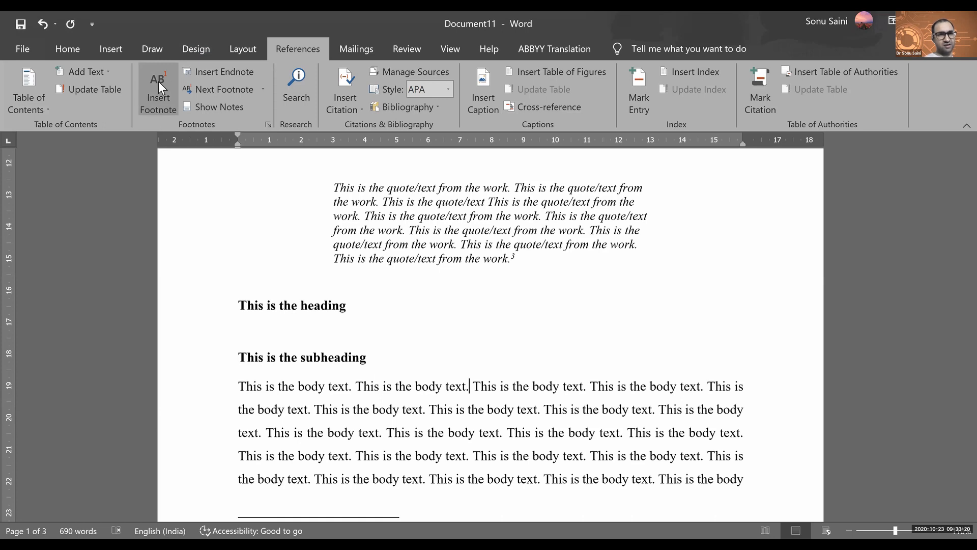
click(157, 91)
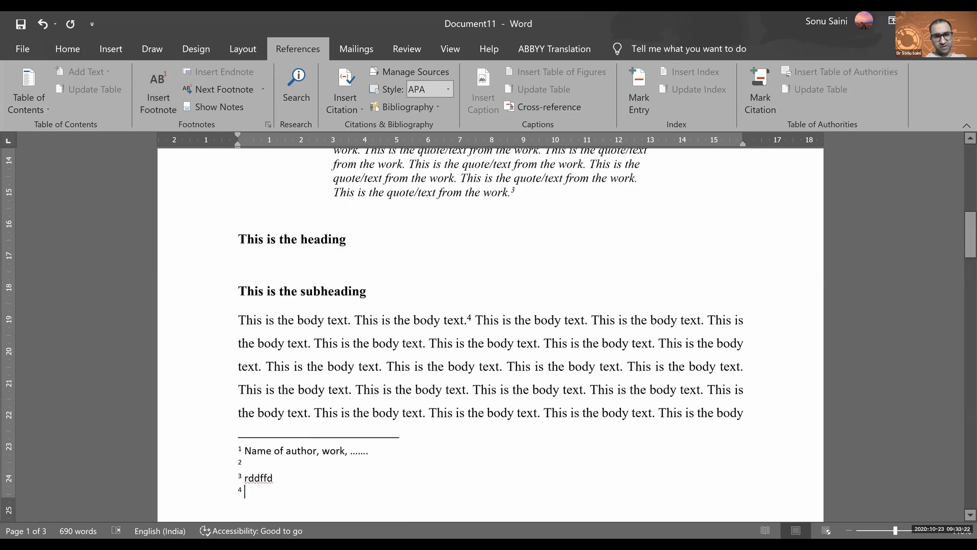
text(dfasdfsdfadfasds)
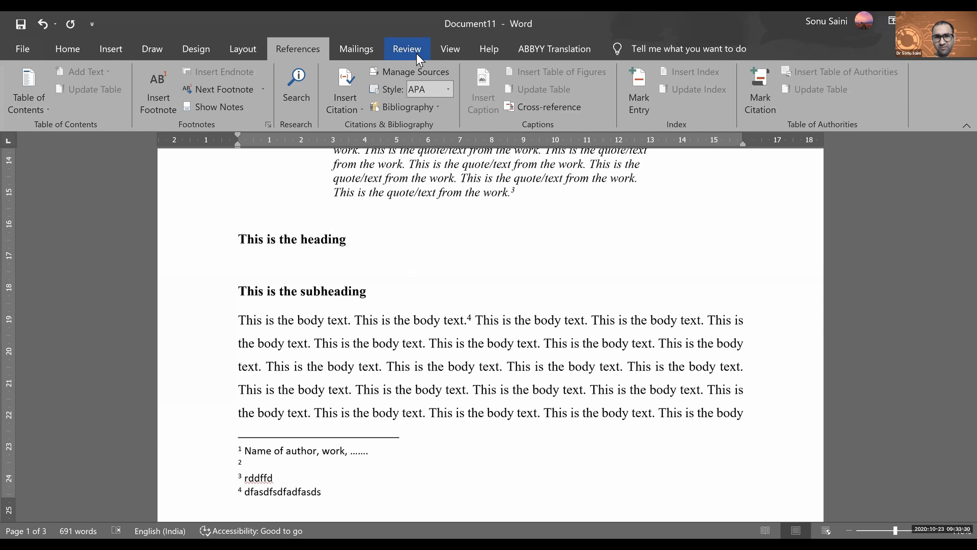
Turn on Track Changes from Review and select a word in the body paragraph for editing
click(406, 49)
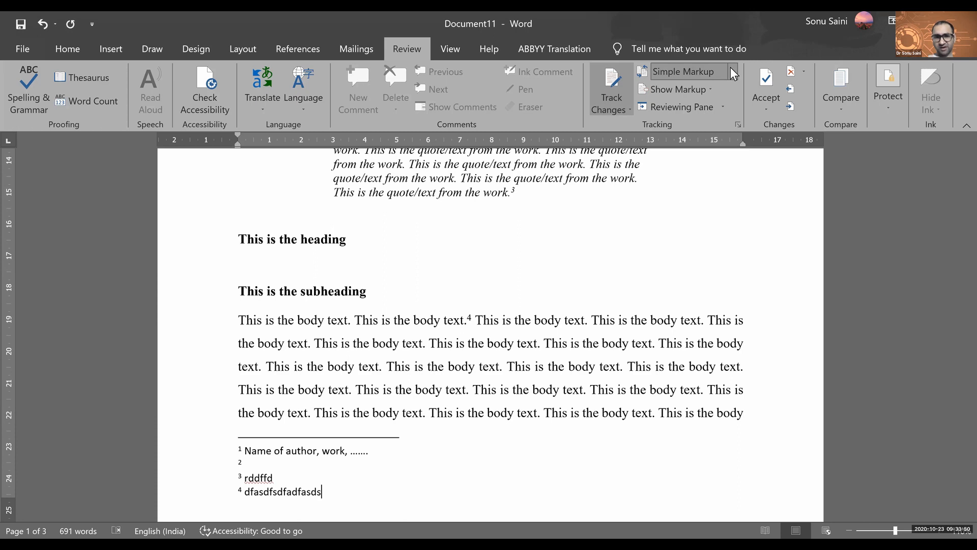
double_click(617, 320)
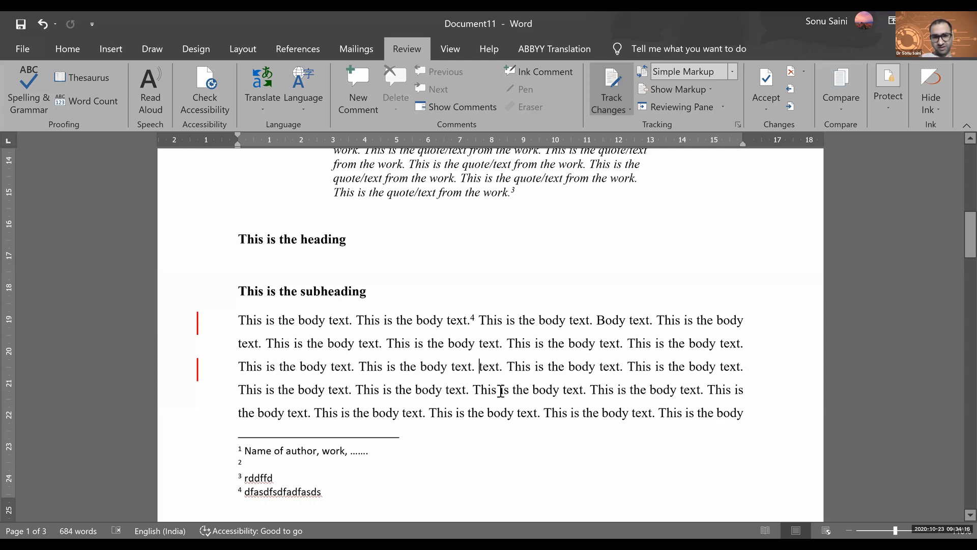
Type filler "dfasdfsadfsa" over a phrase and select body sentences to bold as tracked edits
text(dfasdfsadfsa)
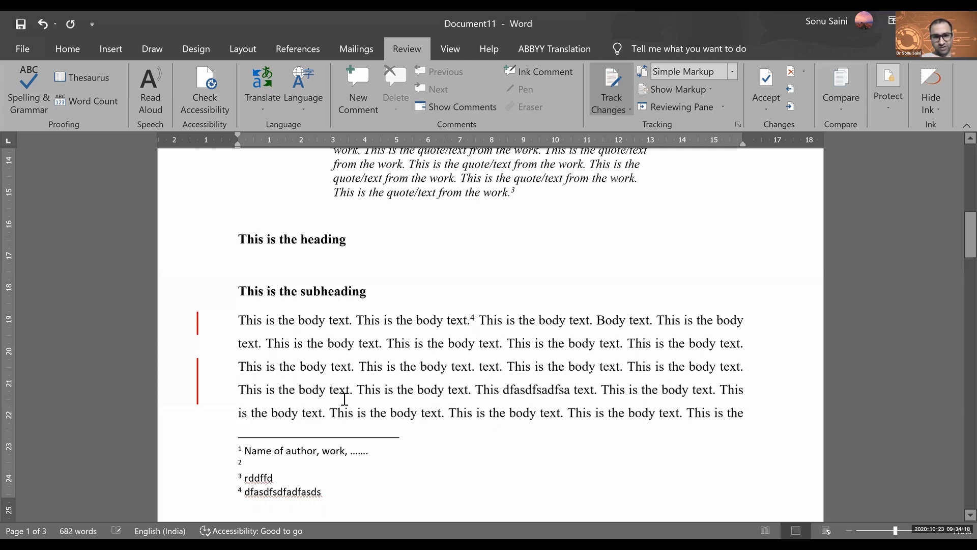
drag(279, 366, 349, 390)
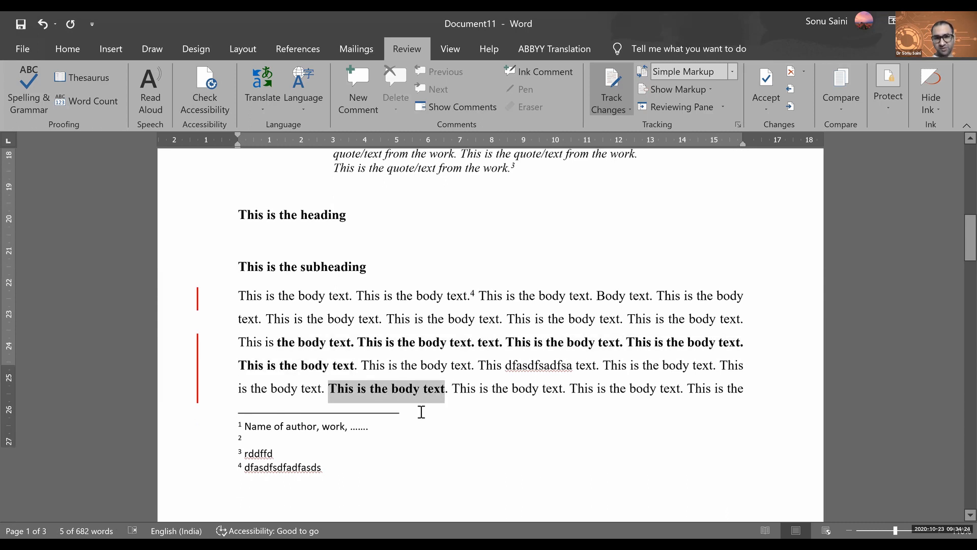
scroll(down, 3)
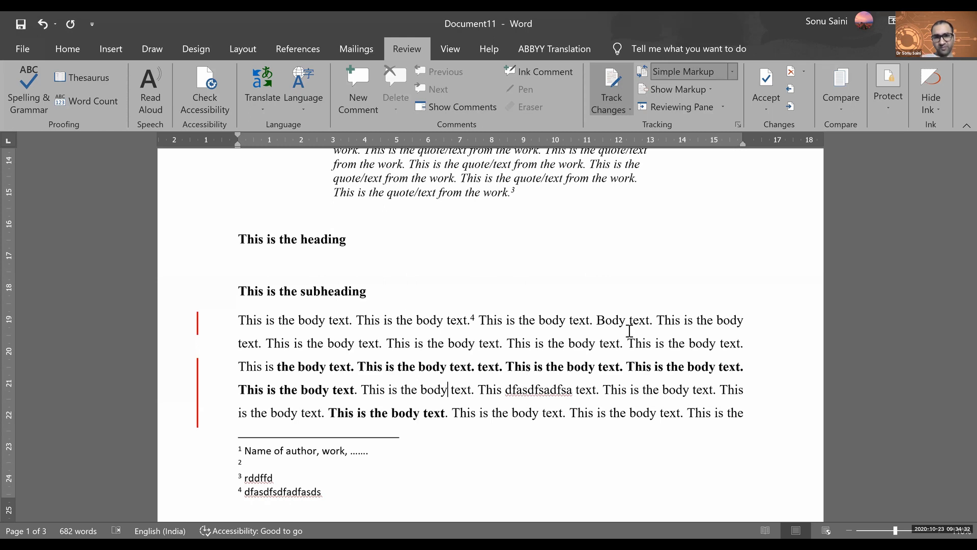
click(688, 72)
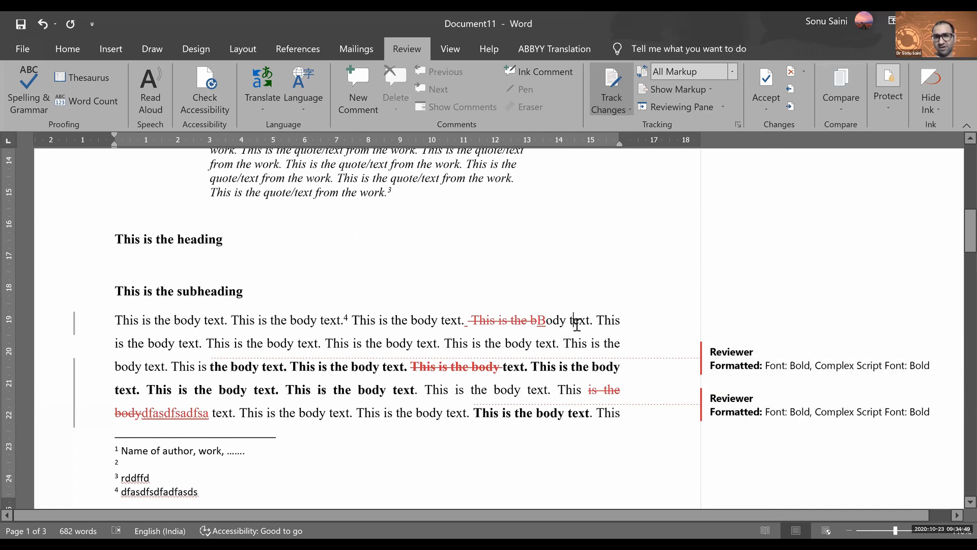
mouse_move(561, 340)
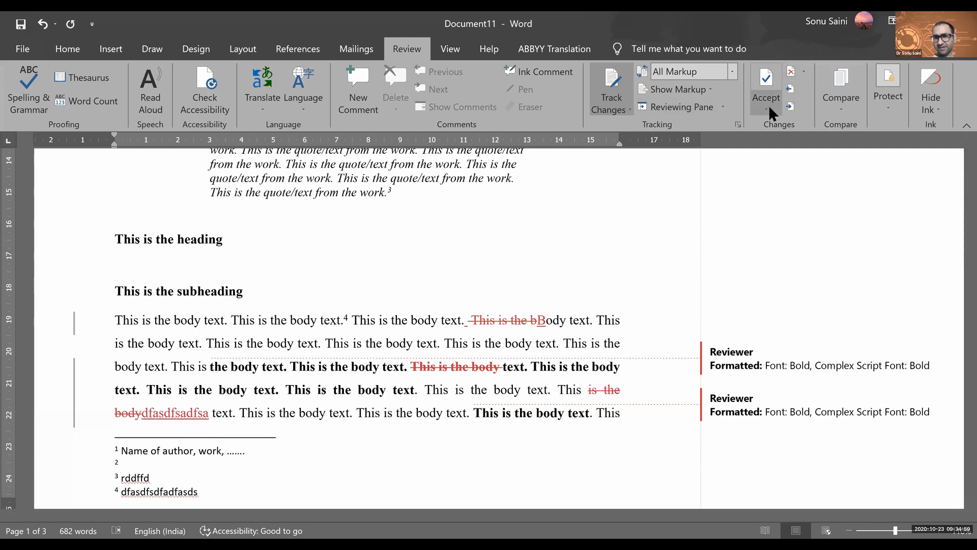
Accept each tracked deletion, insertion and bold formatting change in the body paragraph
click(766, 109)
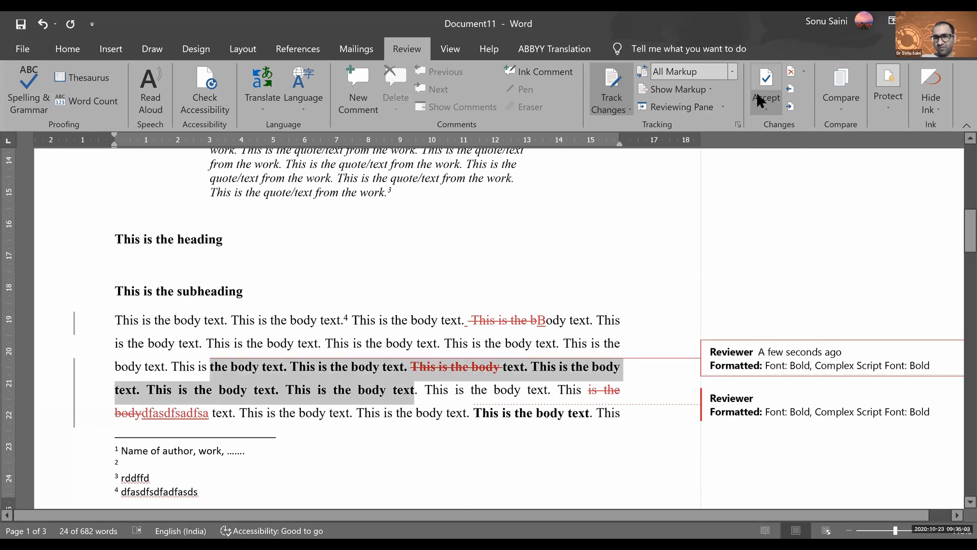
click(765, 88)
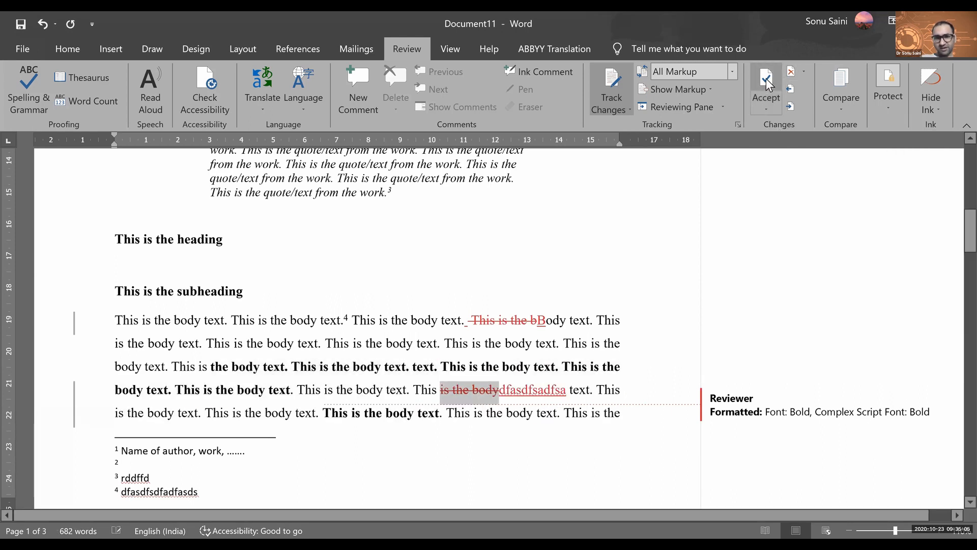
click(765, 84)
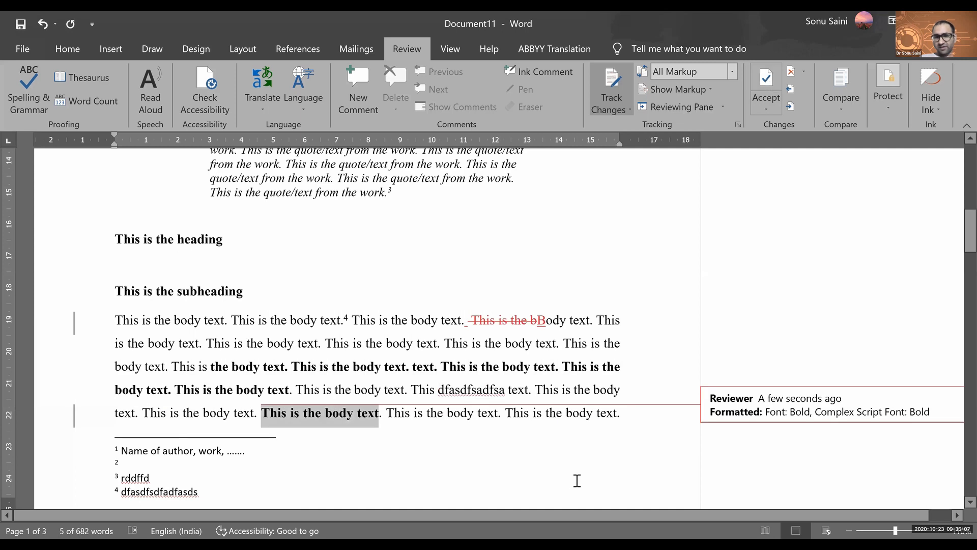
click(766, 88)
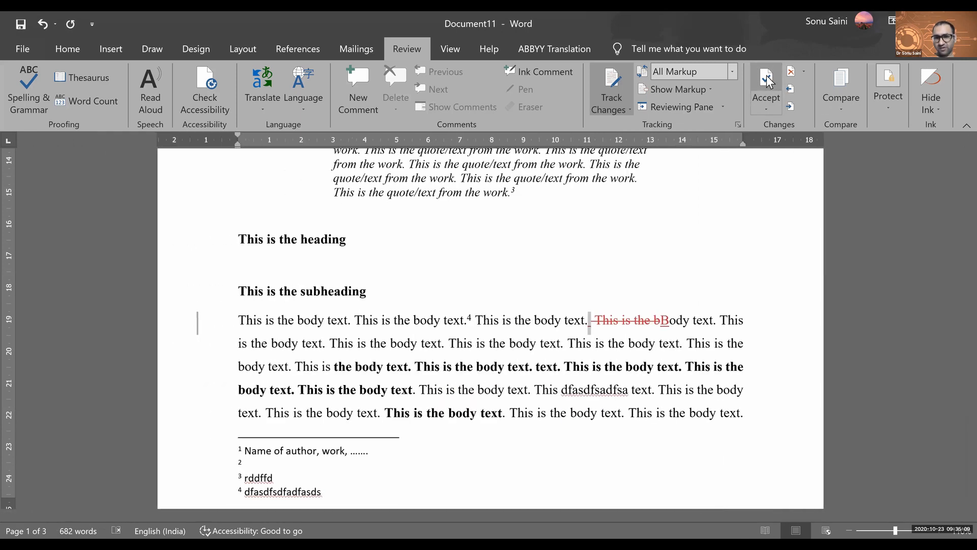
click(766, 88)
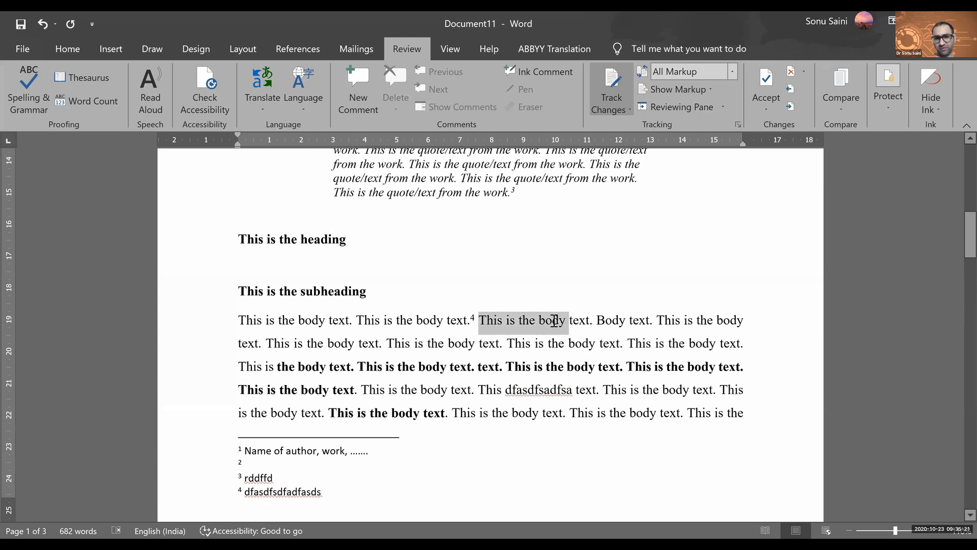
Start a new comment on 'This is the body' reading "I could not understand this change?"
click(522, 320)
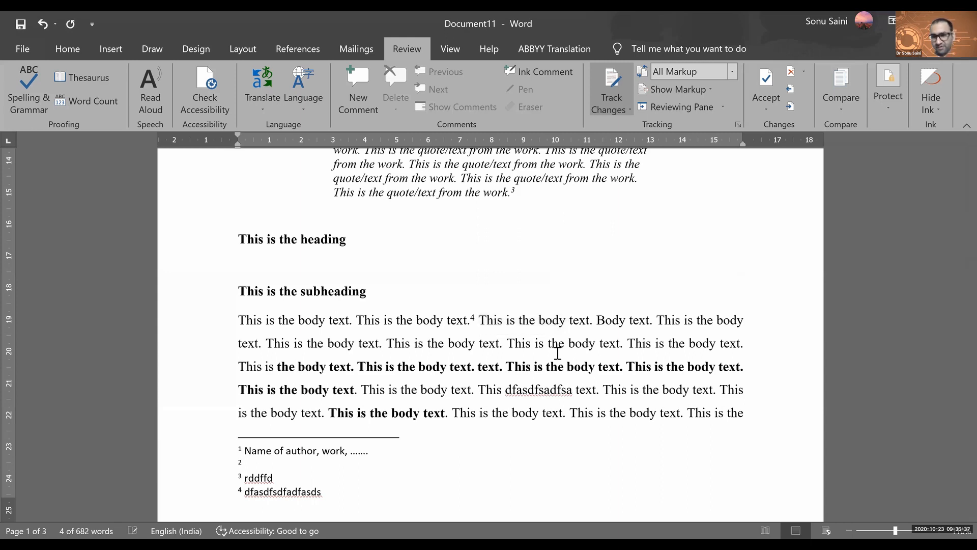
click(358, 90)
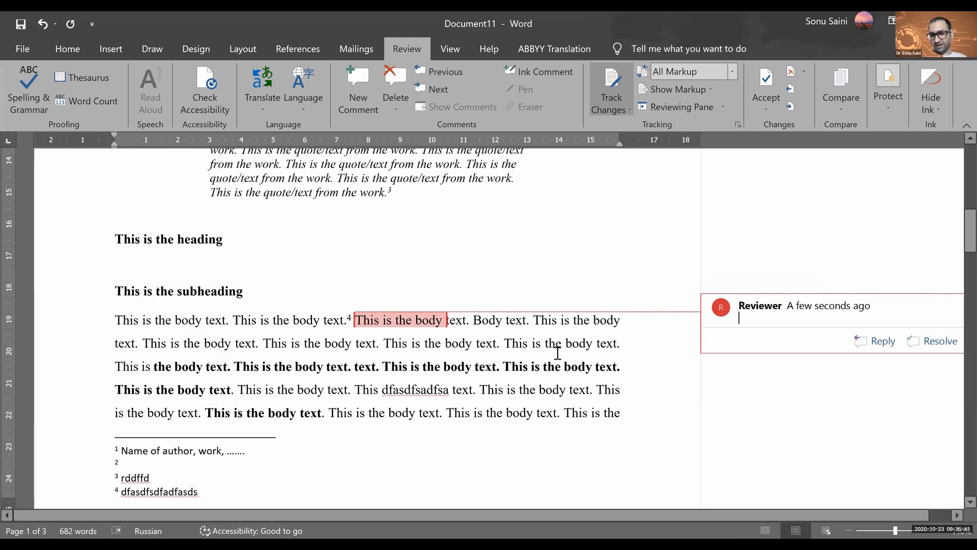
text(I could not)
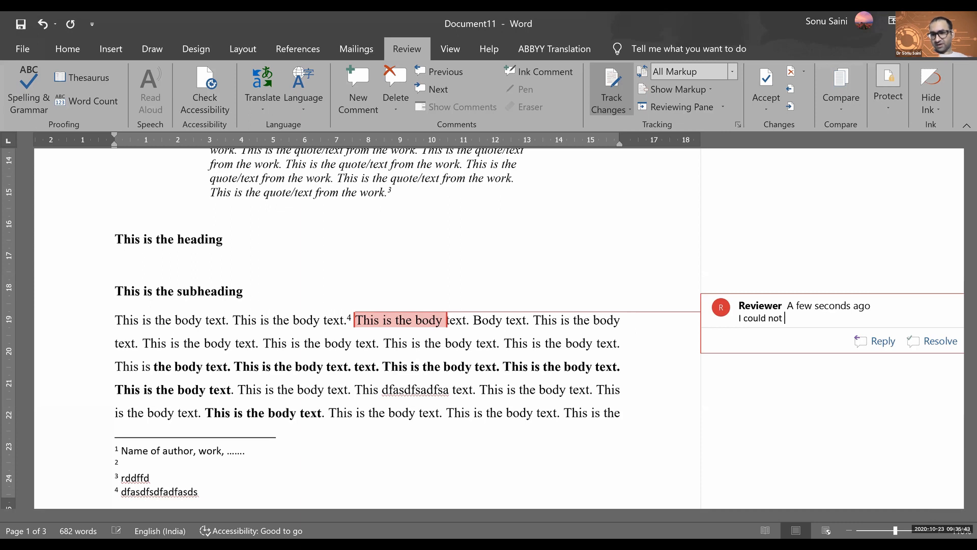
text(understan)
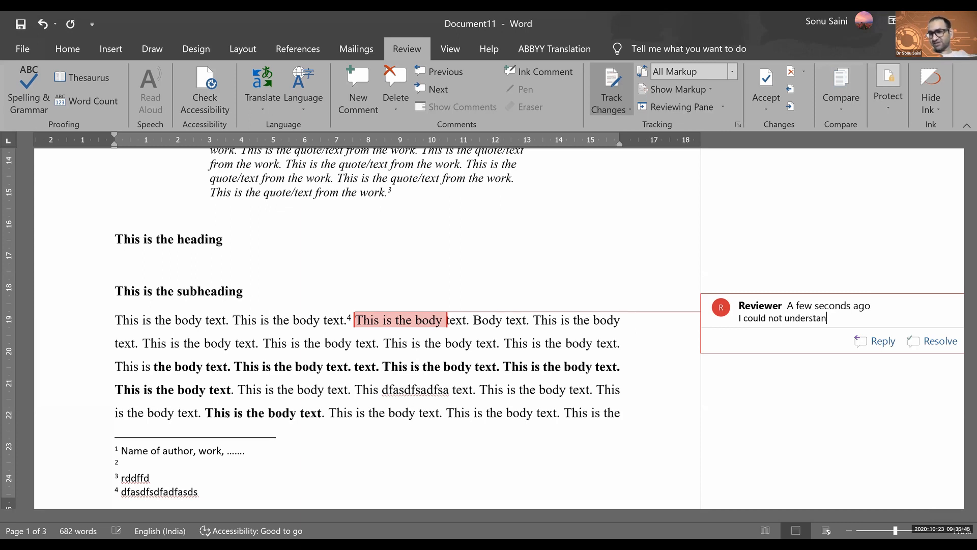
text(d this change?)
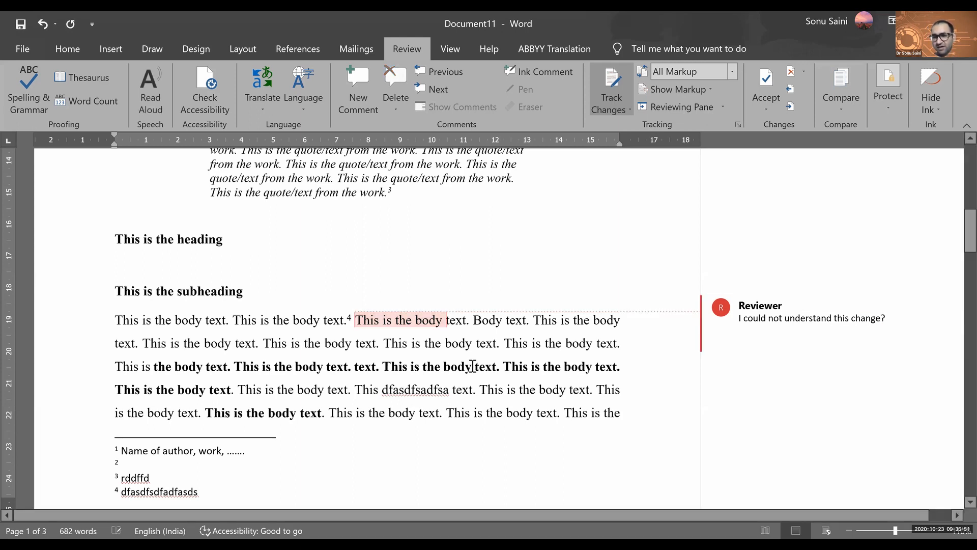
mouse_move(711, 376)
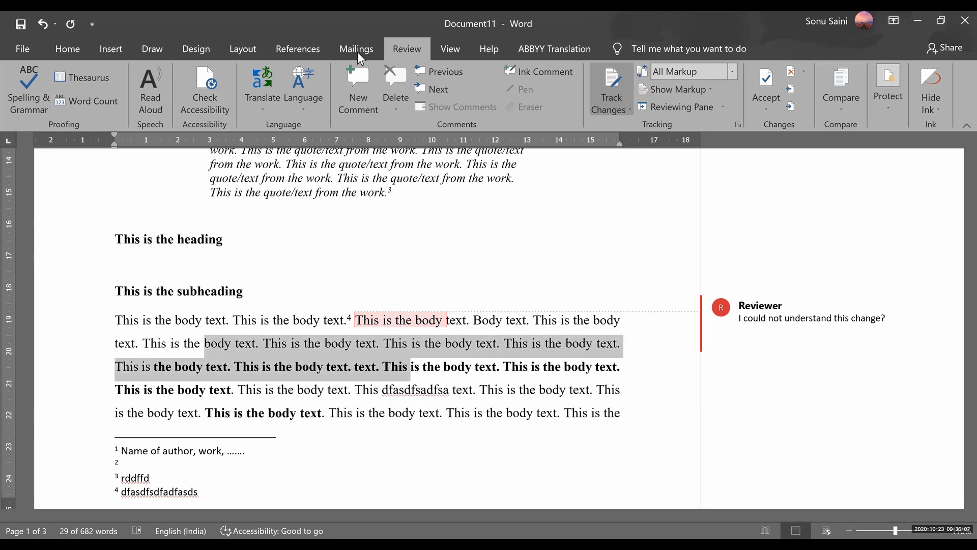
Select the repeated body passage and add a second comment with placeholder text
click(299, 49)
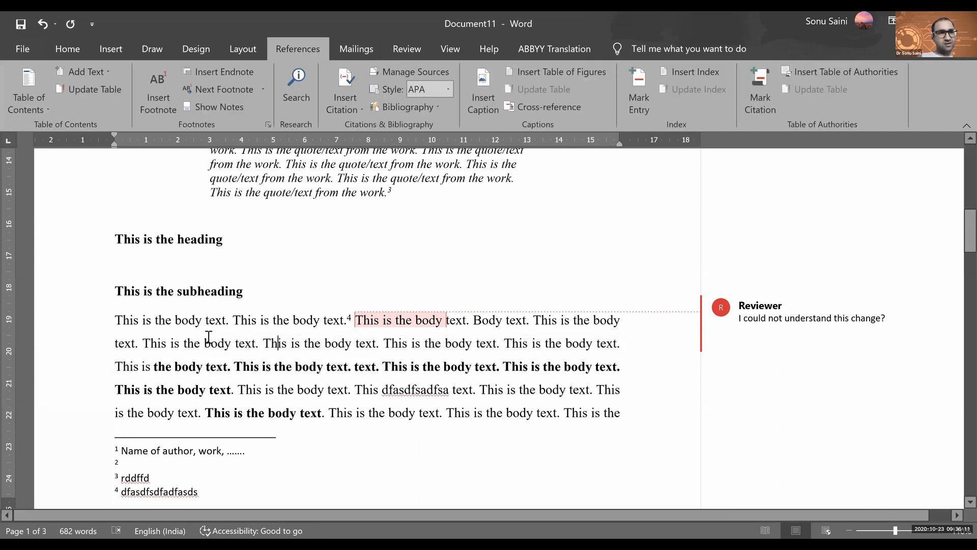
drag(204, 343, 474, 344)
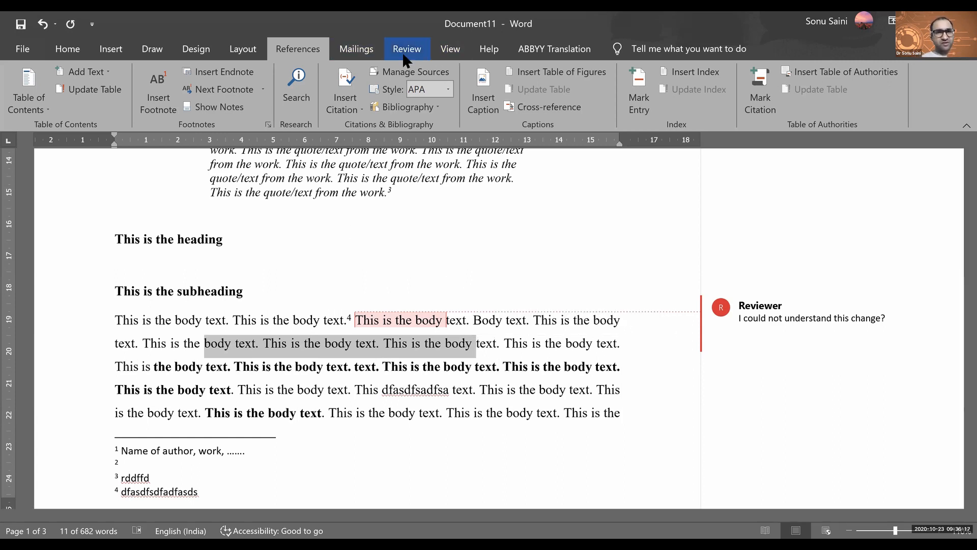
click(406, 49)
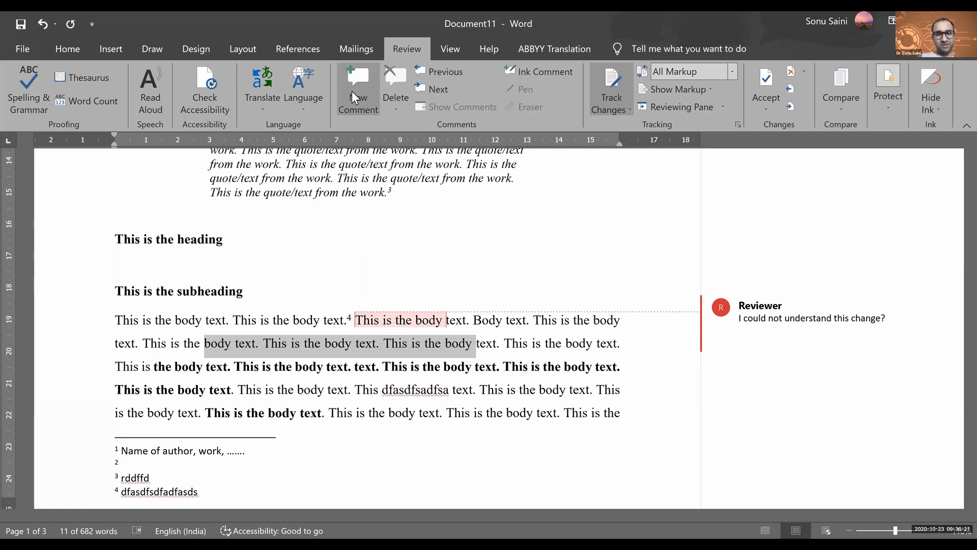
mouse_move(357, 88)
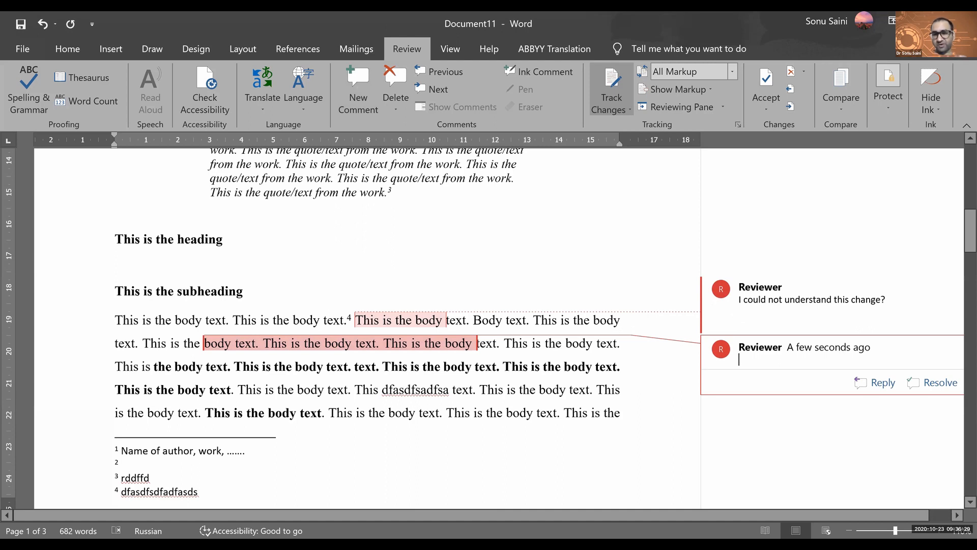
text(djfaklsdjf als lsdjflk adsjf l;das)
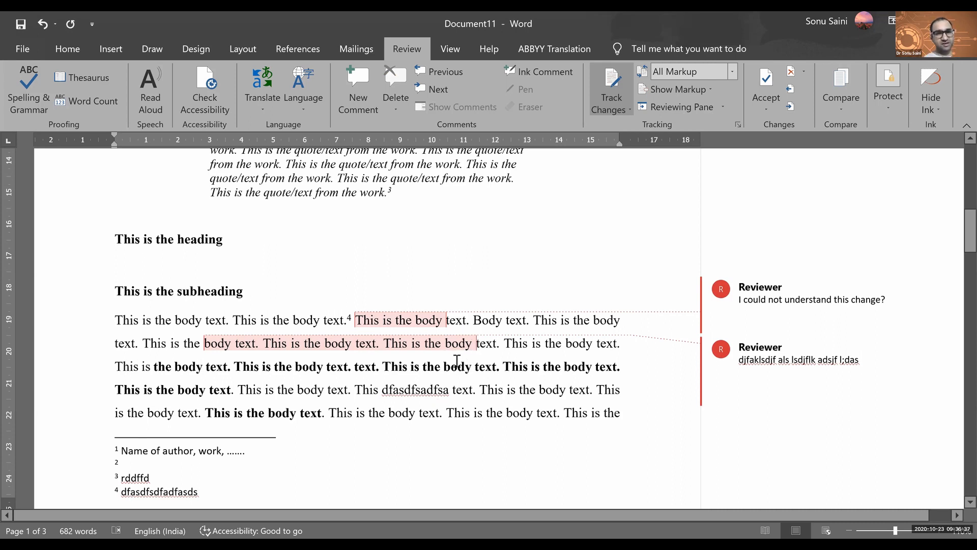
Reply to the first comment with placeholder text "dflkajdslfk a"
drag(354, 390, 534, 390)
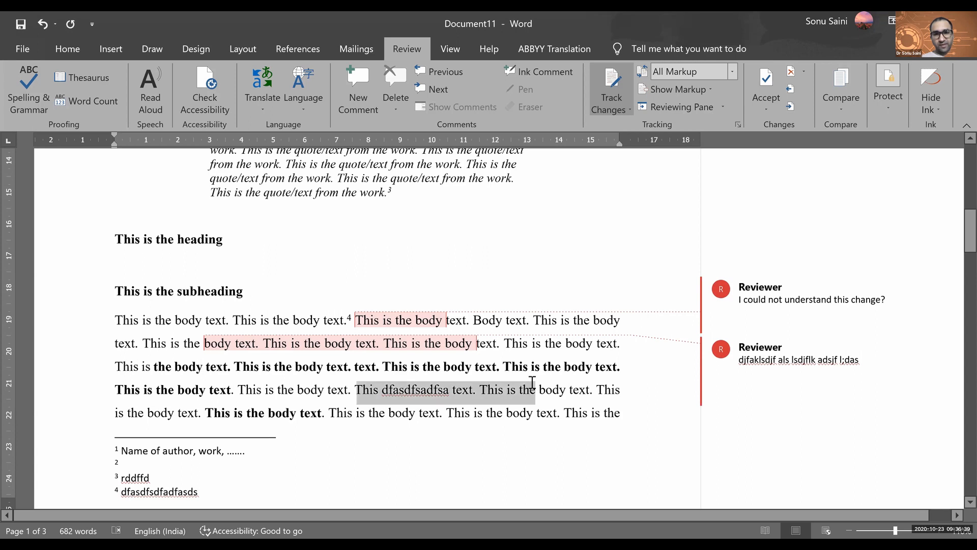
click(798, 360)
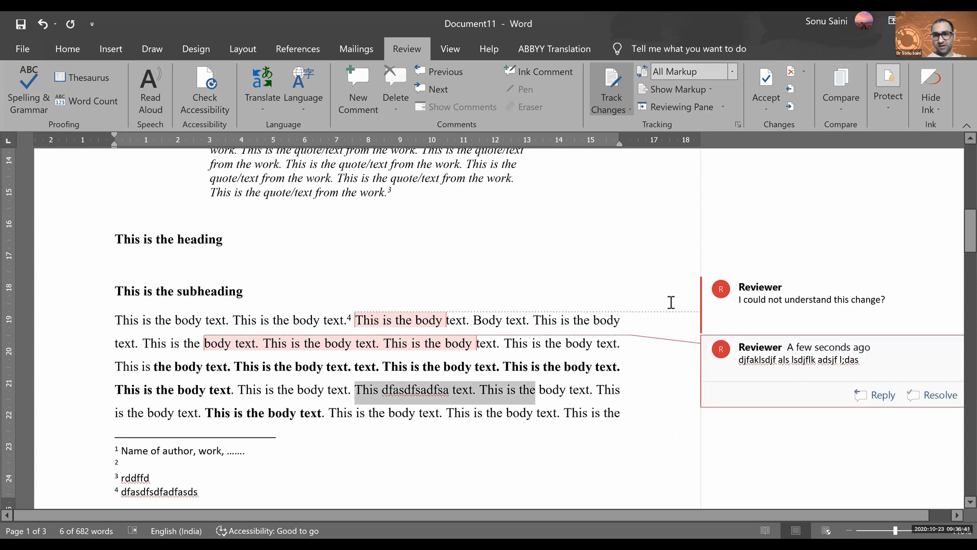
click(395, 91)
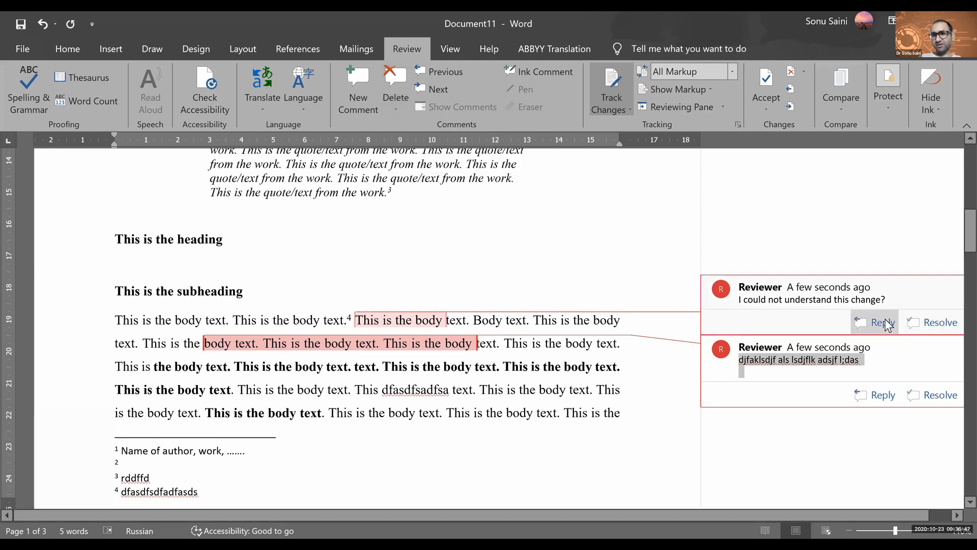
click(880, 323)
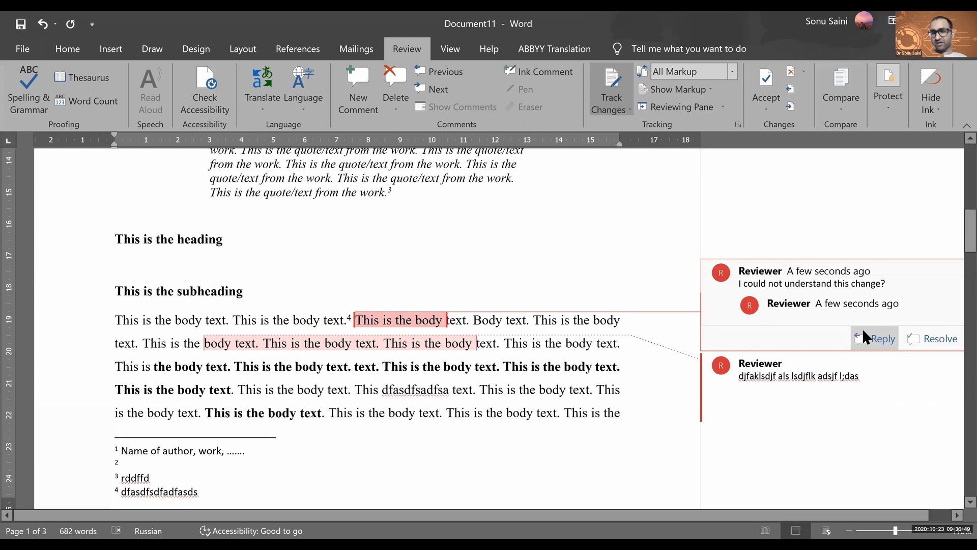
click(811, 315)
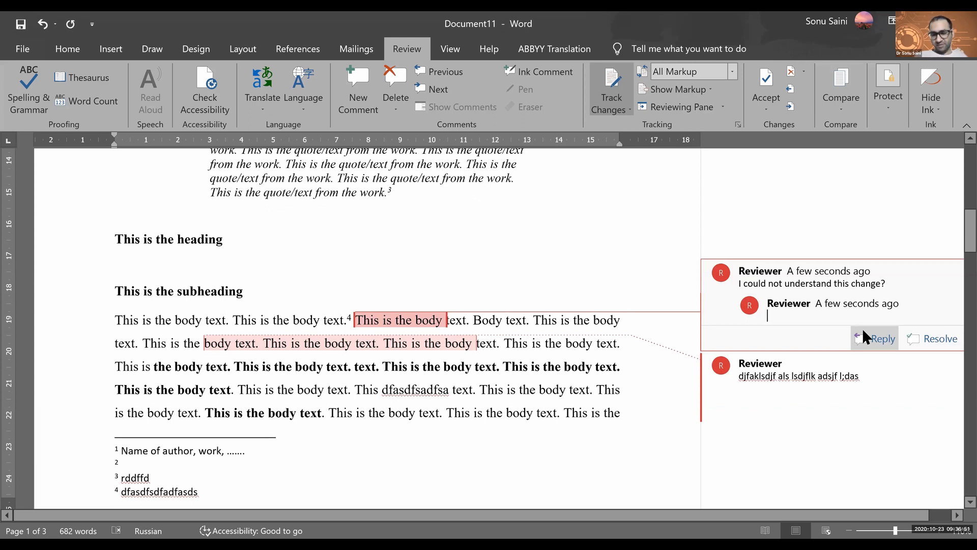
text(dflkajdslfk alsdkj a;lsdfjl asdjflk sjlfjsdkljldsk l;ajf l;)
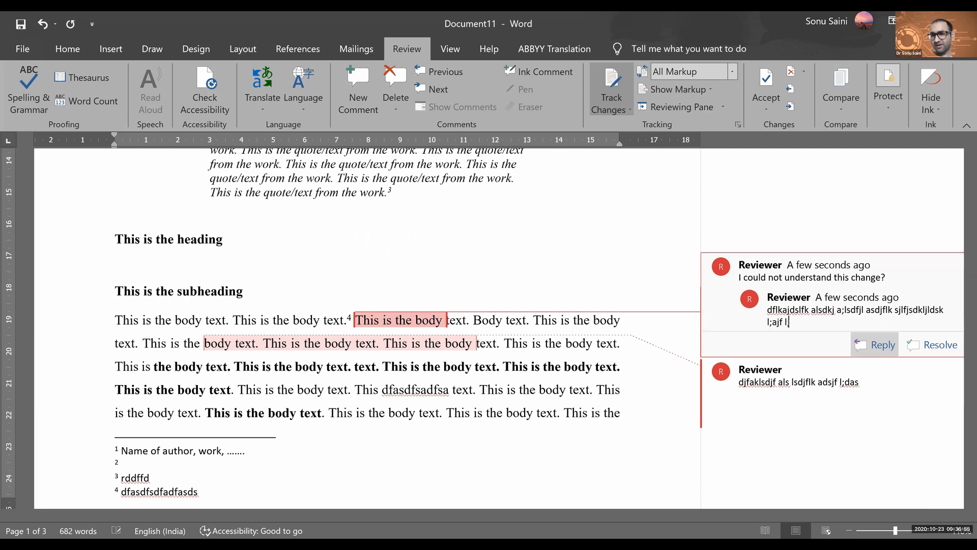
Mark the first comment thread as resolved
click(940, 345)
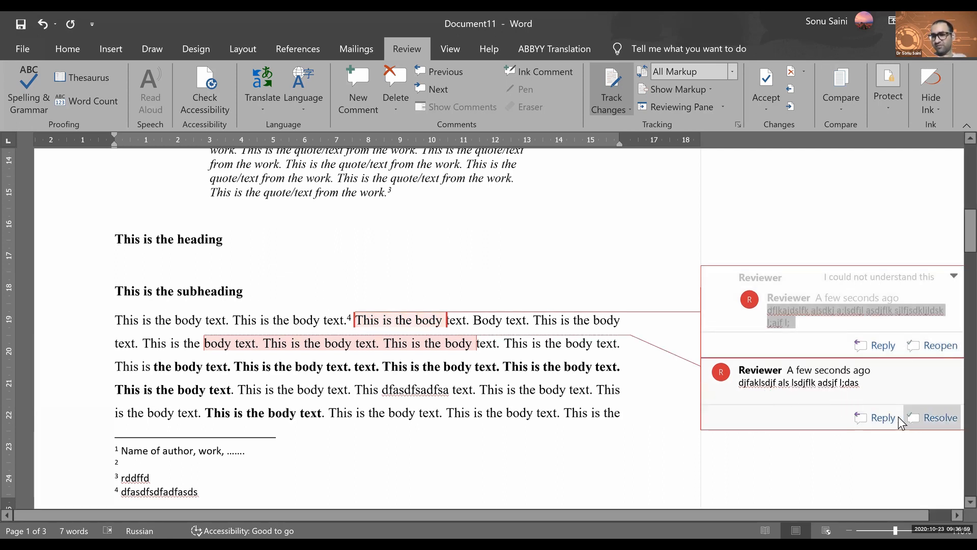
click(942, 417)
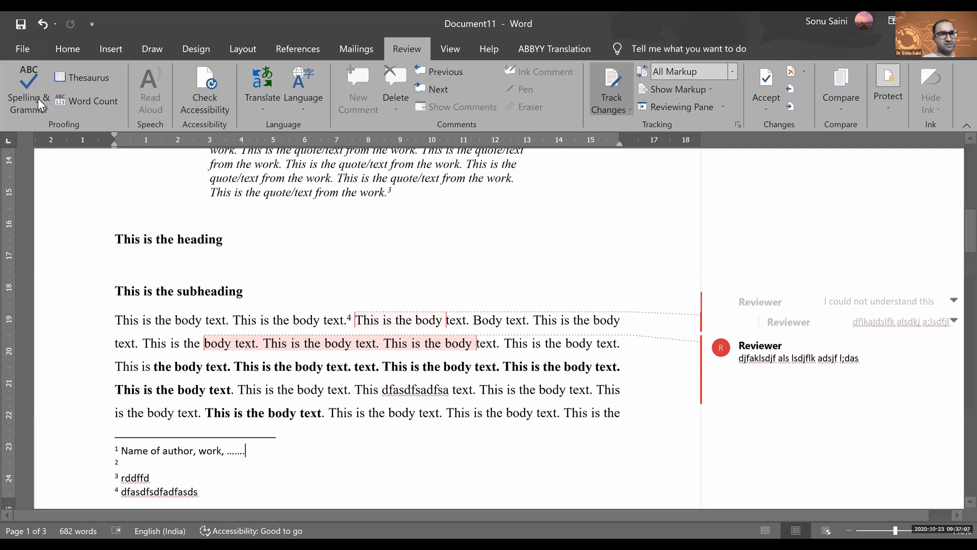
mouse_move(29, 94)
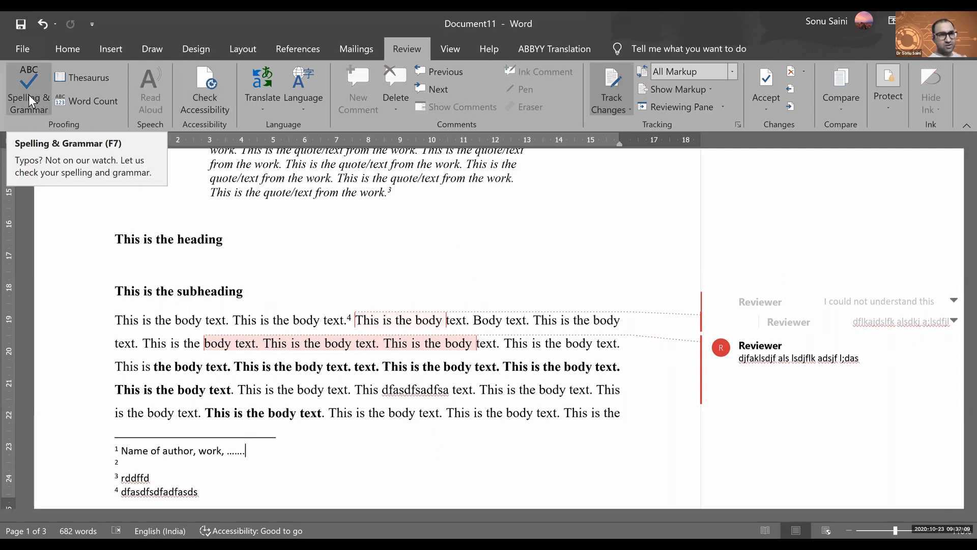
Run Spelling & Grammar and ignore the flagged filler words in footnotes 3, 4 and the body
click(29, 90)
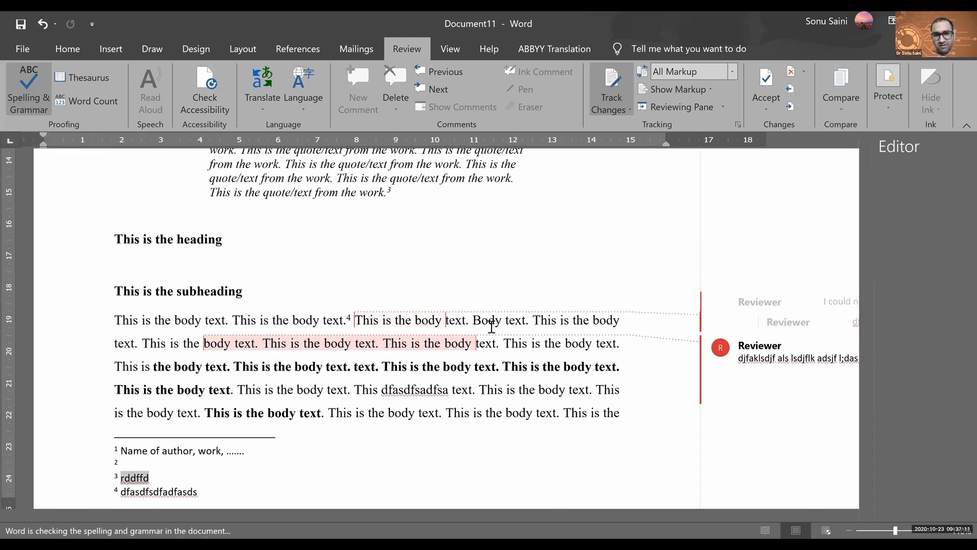
click(29, 90)
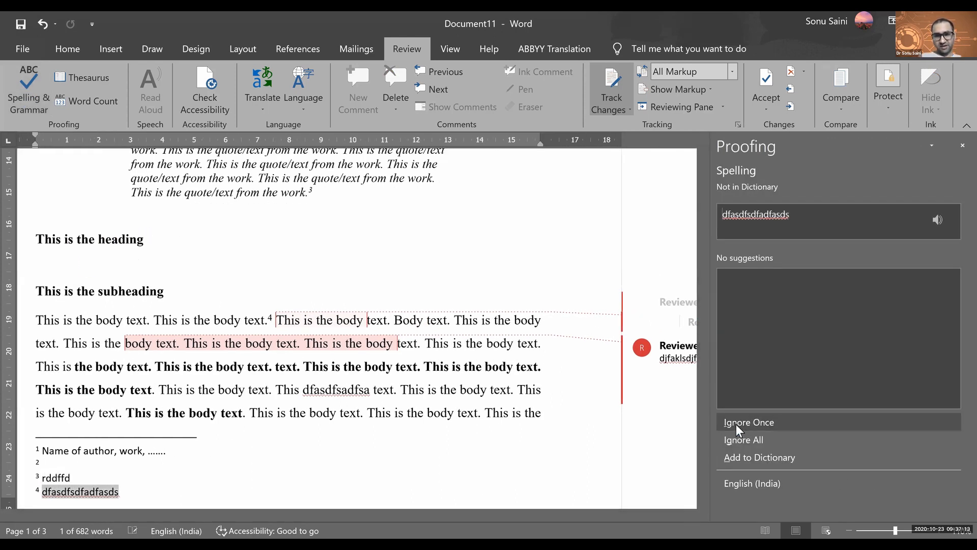
click(748, 421)
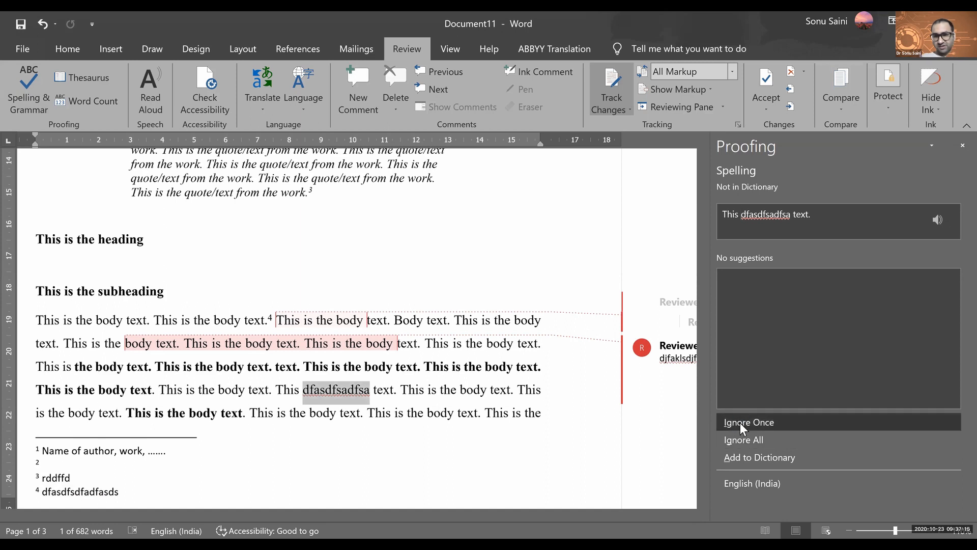
click(749, 421)
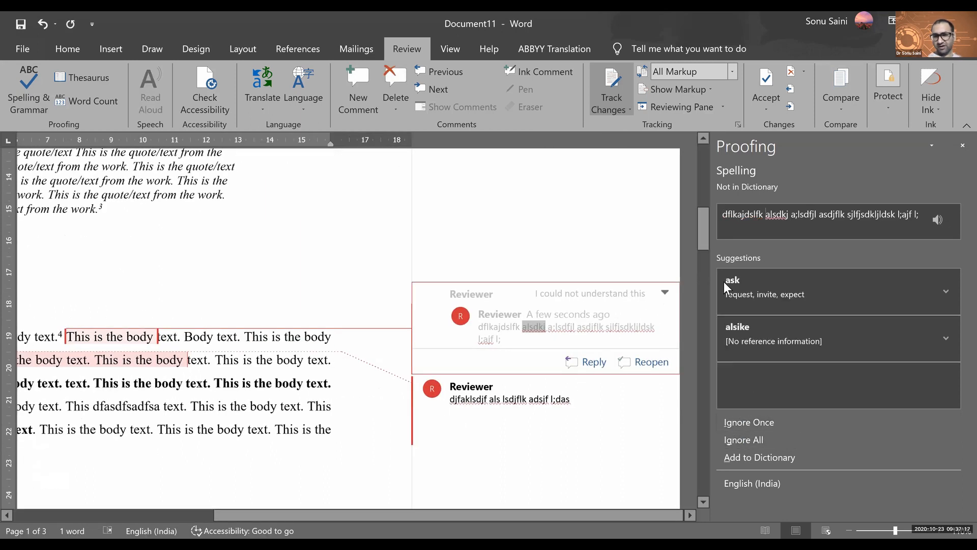